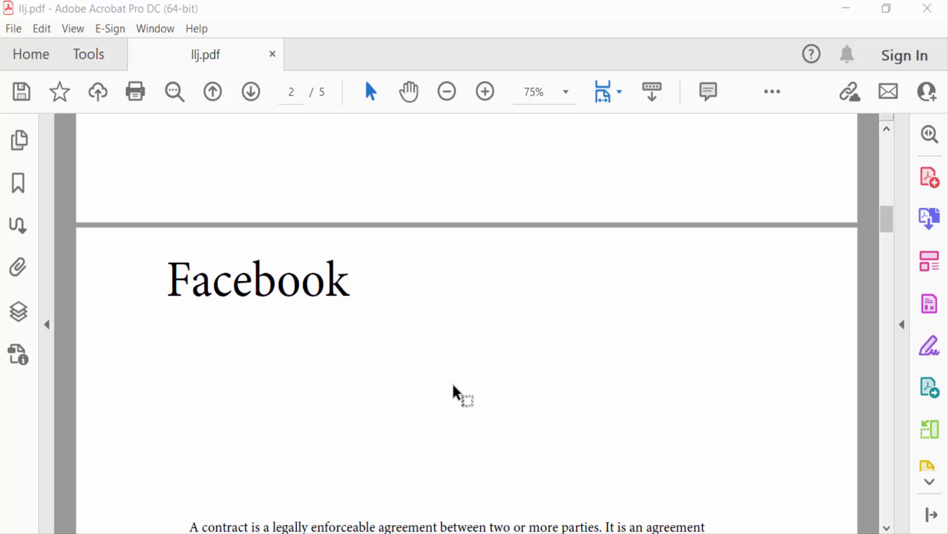
pyautogui.moveTo(258, 295)
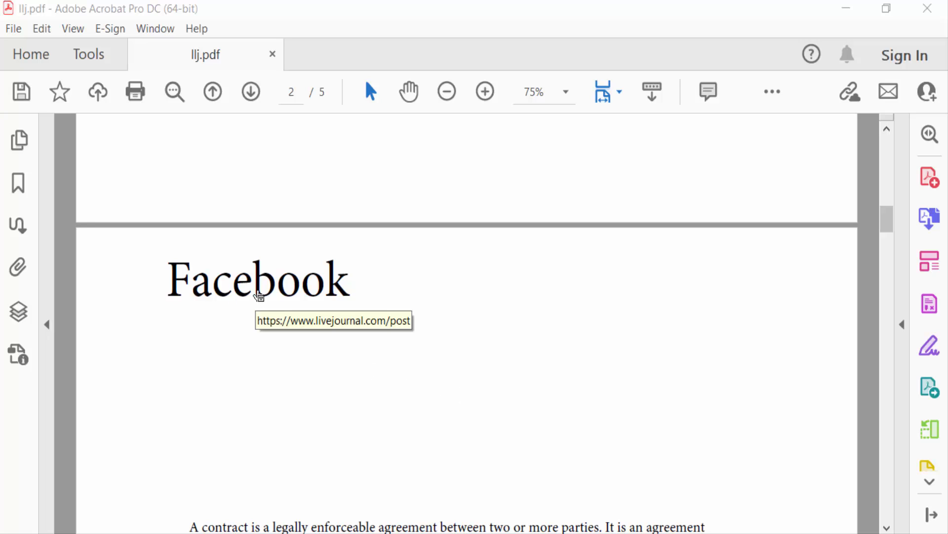
pyautogui.moveTo(267, 298)
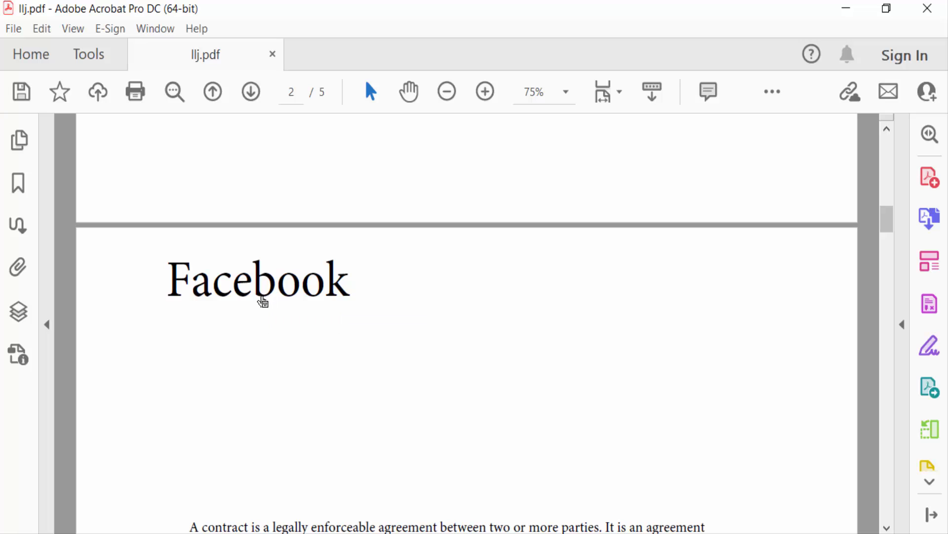
pyautogui.moveTo(267, 297)
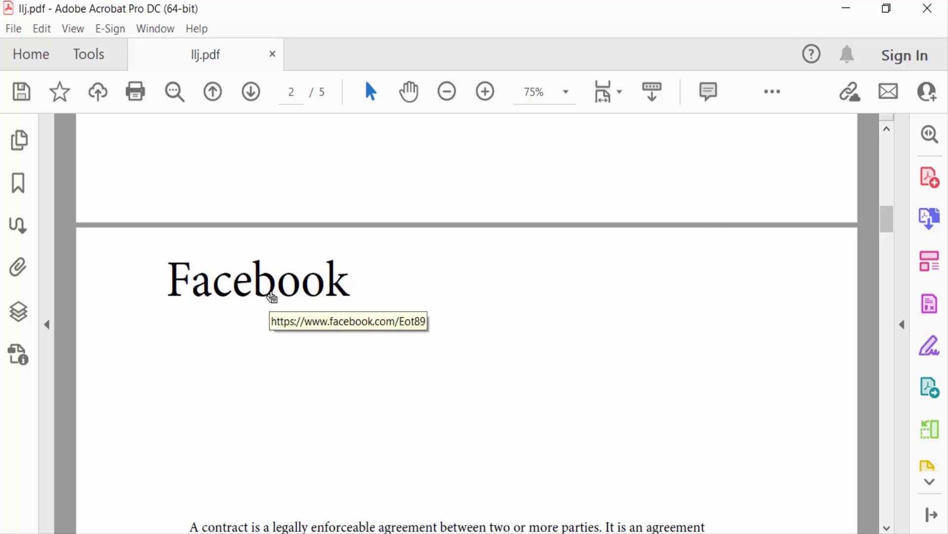
# - Try the Facebook heading link, dismiss the site warning, then list the page's web links
pyautogui.click(258, 279)
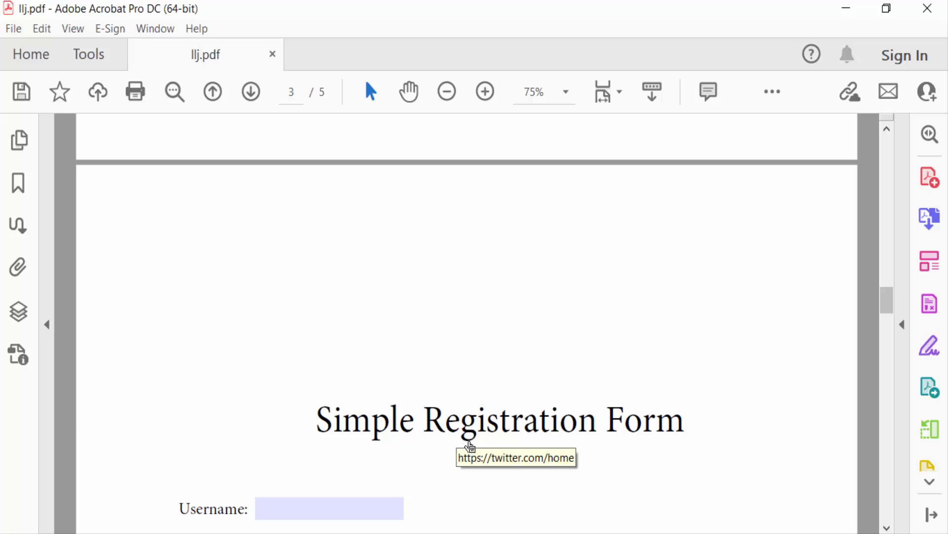
pyautogui.moveTo(469, 438)
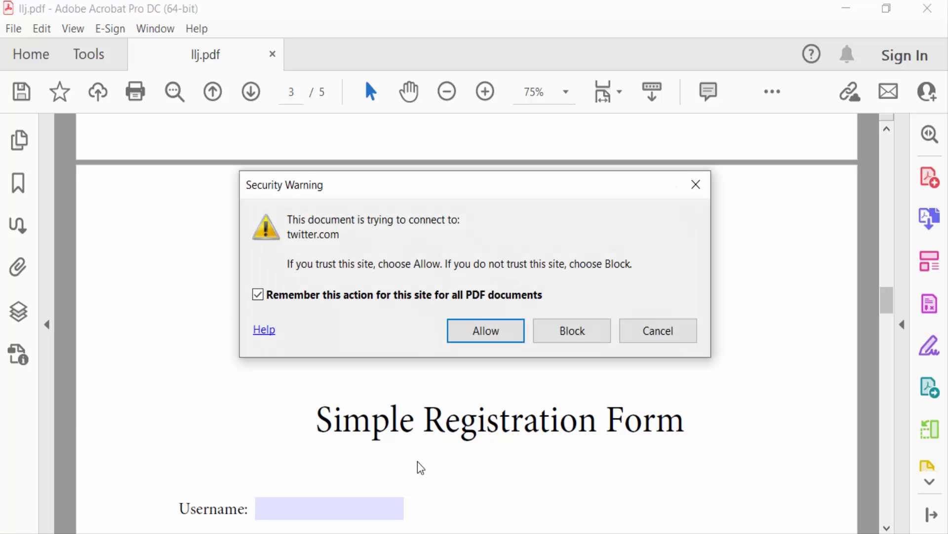
pyautogui.click(485, 331)
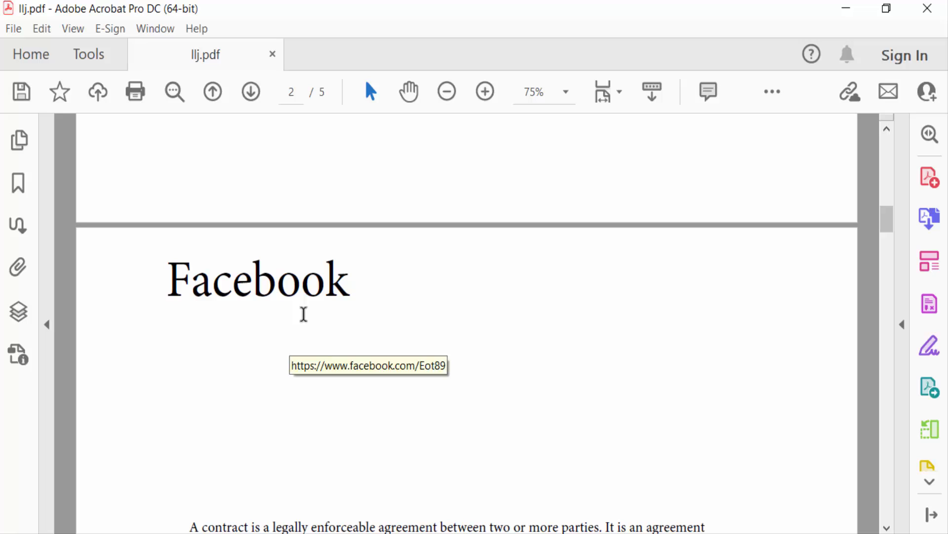
pyautogui.moveTo(241, 279)
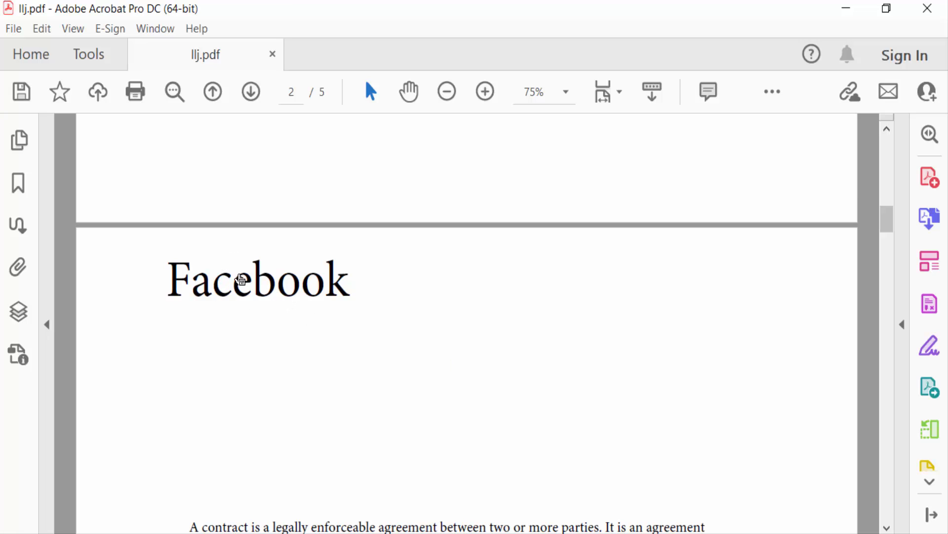
pyautogui.scroll(-3)
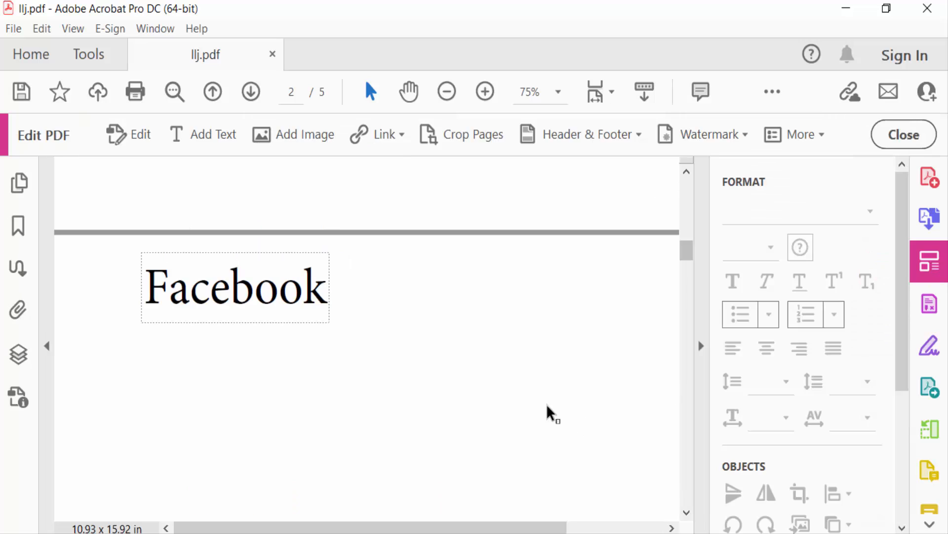
pyautogui.moveTo(384, 134)
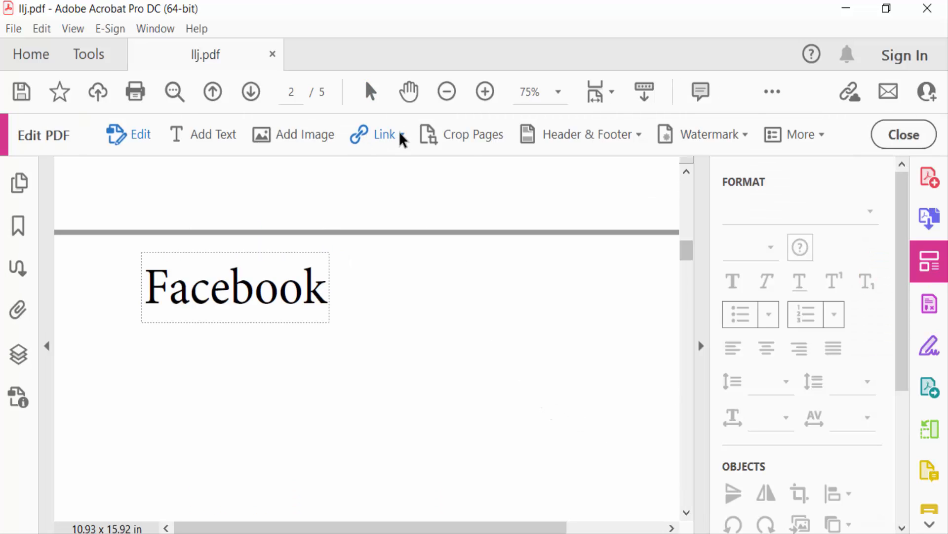
pyautogui.moveTo(385, 135)
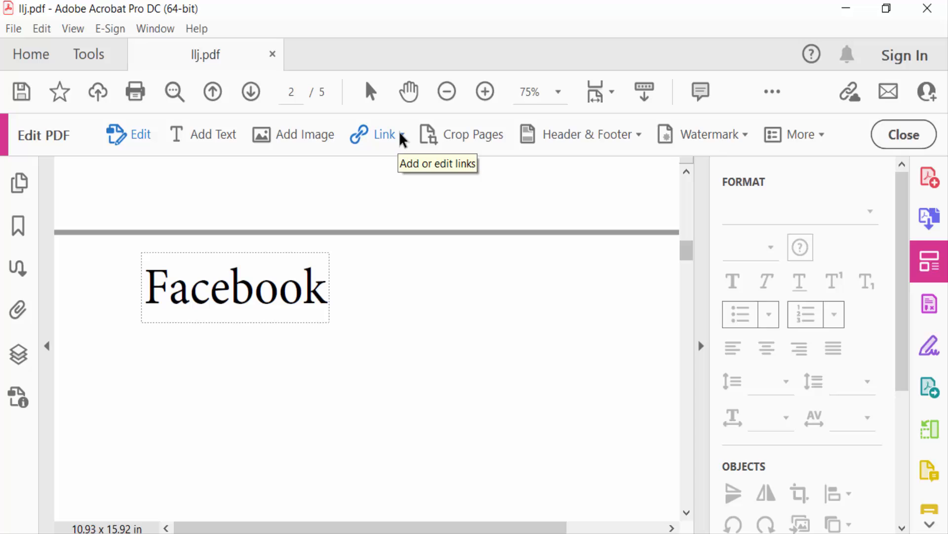
pyautogui.click(384, 134)
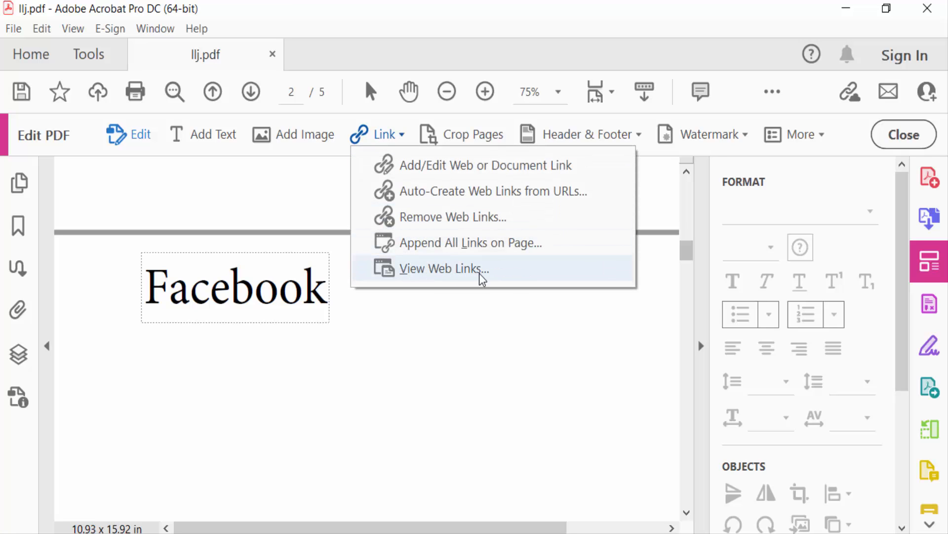
pyautogui.click(444, 268)
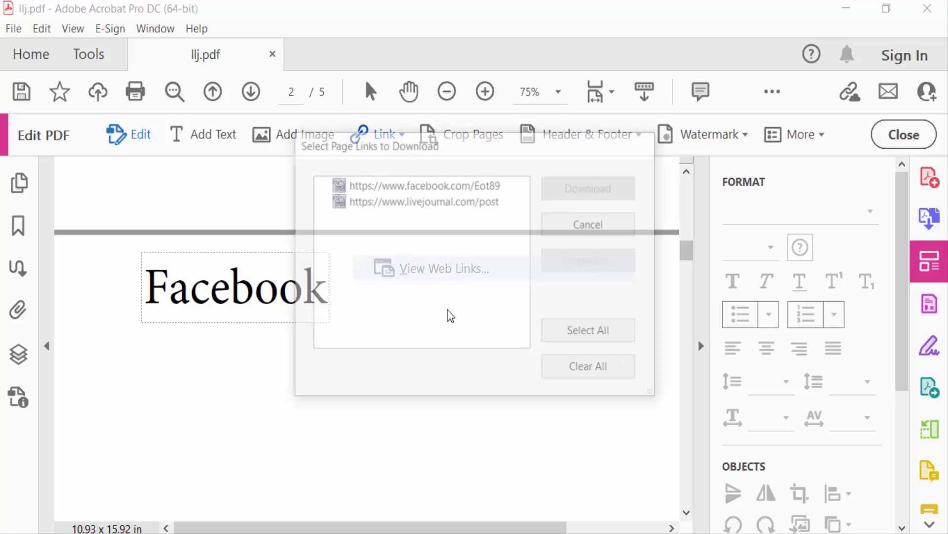
pyautogui.click(428, 184)
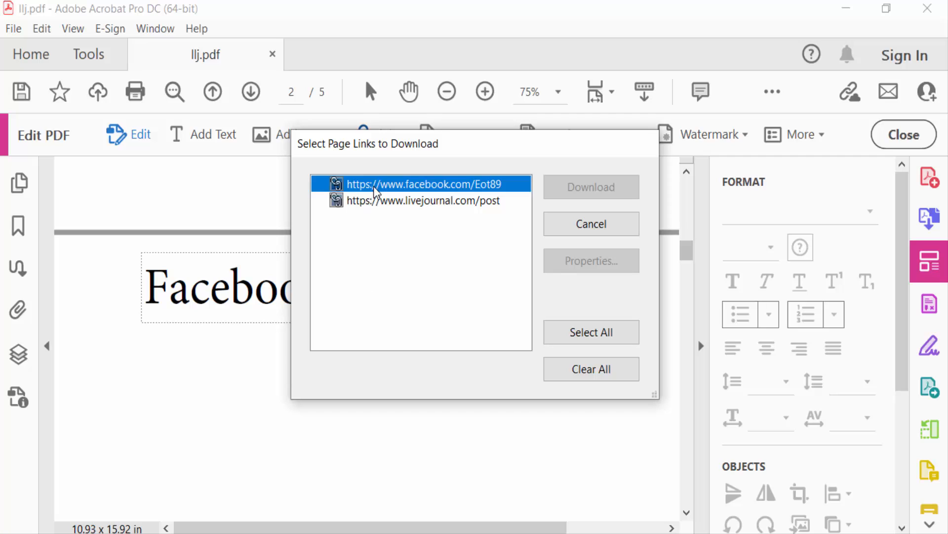
pyautogui.click(423, 200)
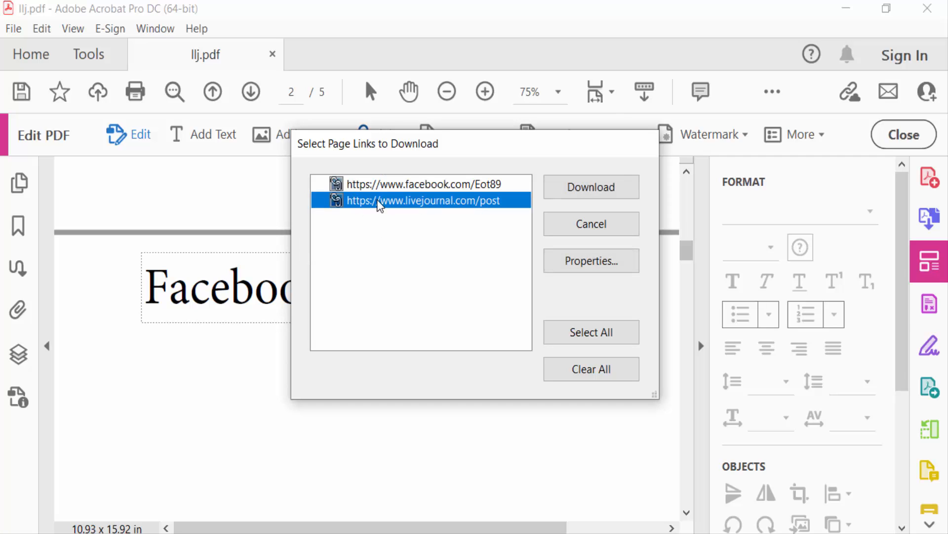
pyautogui.click(427, 184)
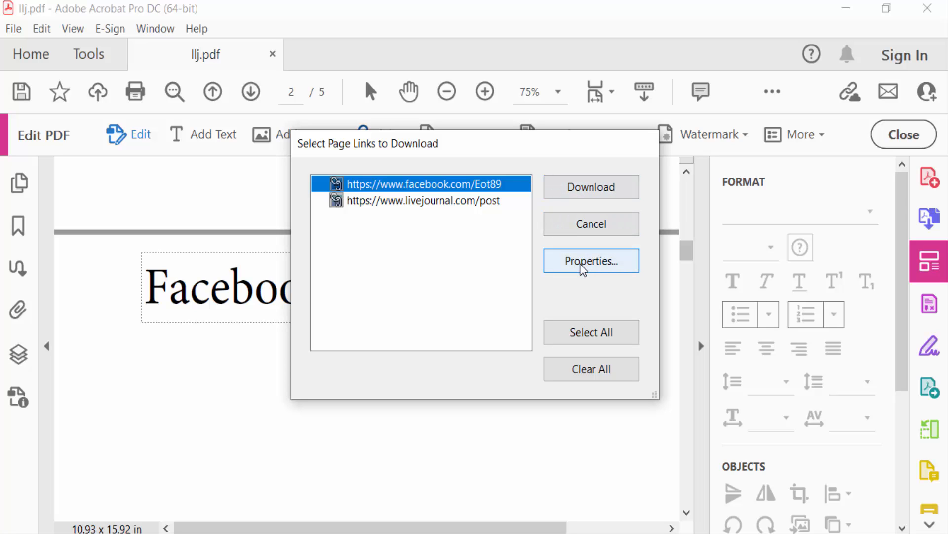
pyautogui.click(591, 261)
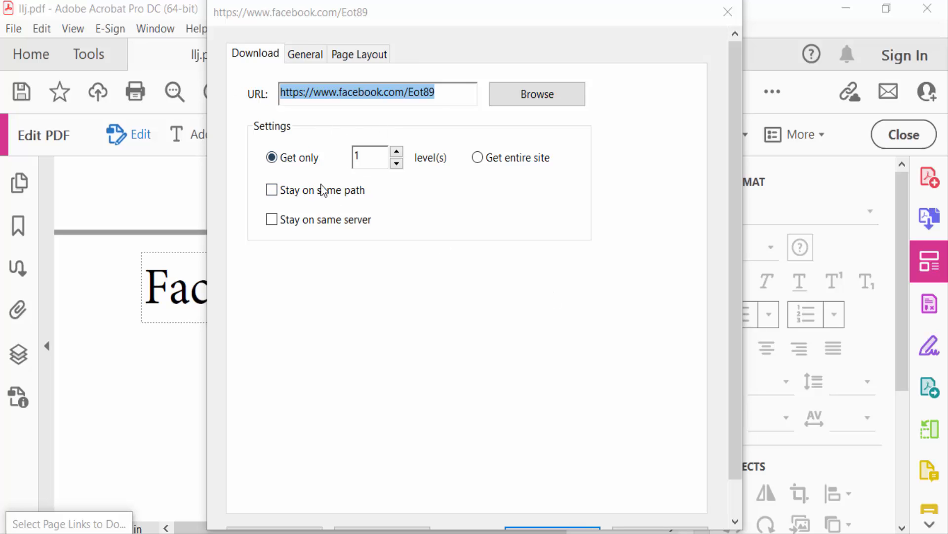
pyautogui.click(359, 53)
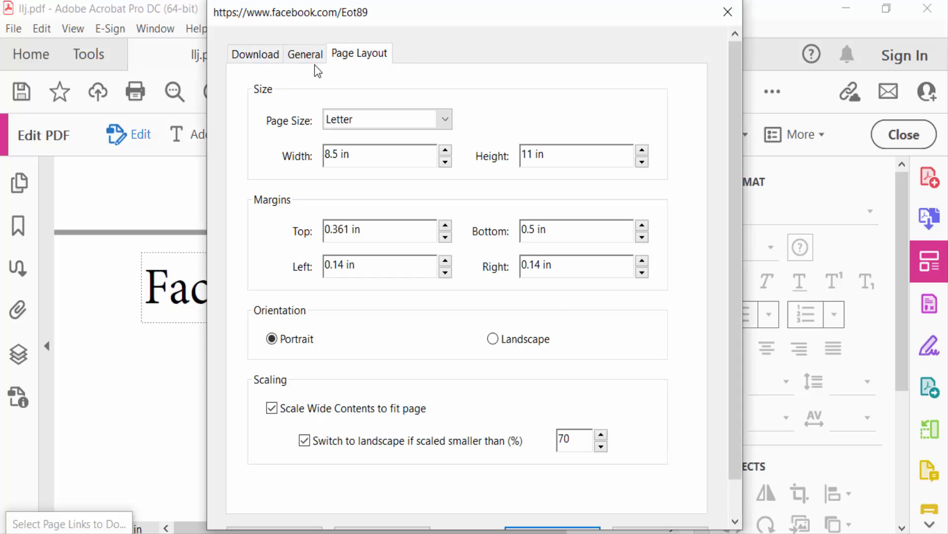
pyautogui.click(255, 54)
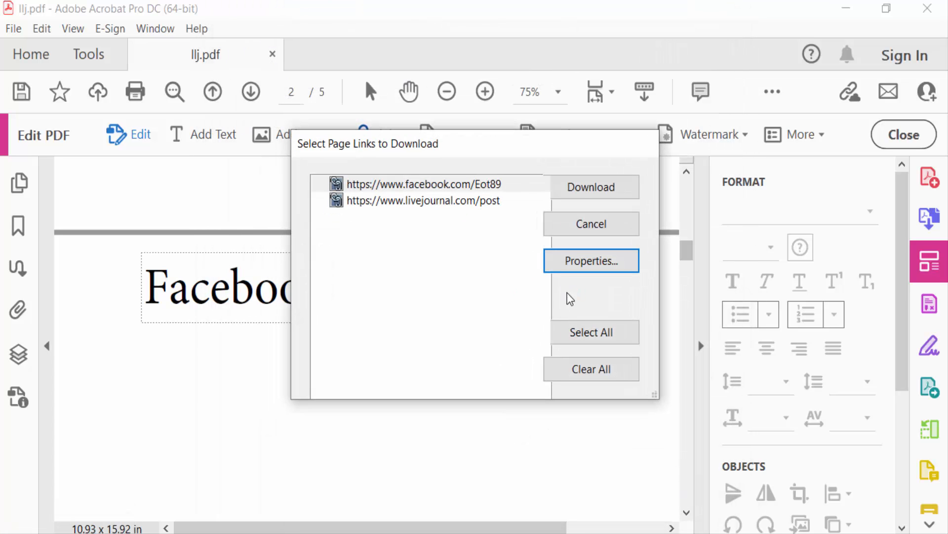
pyautogui.click(591, 331)
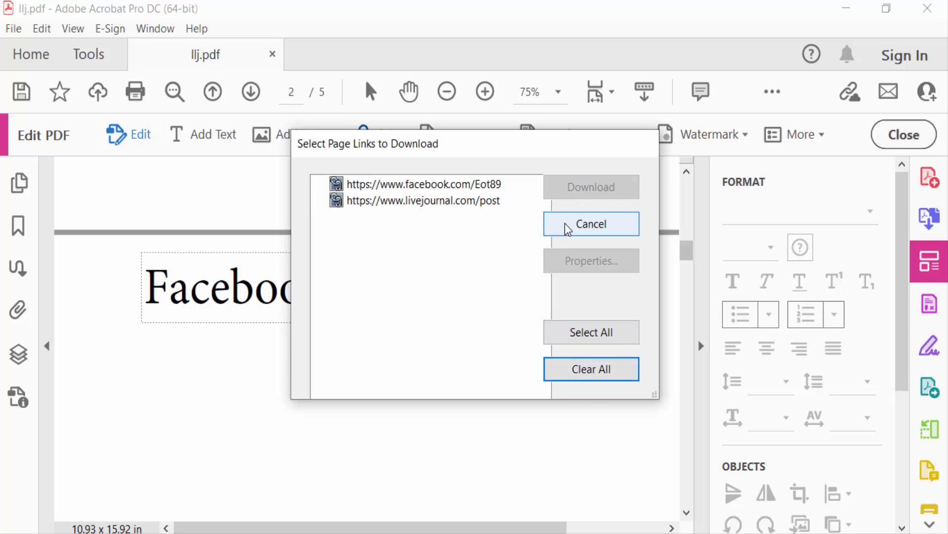
# - Cancel the links list, toggle the Facebook heading, and select page 3's registration form image
pyautogui.click(591, 224)
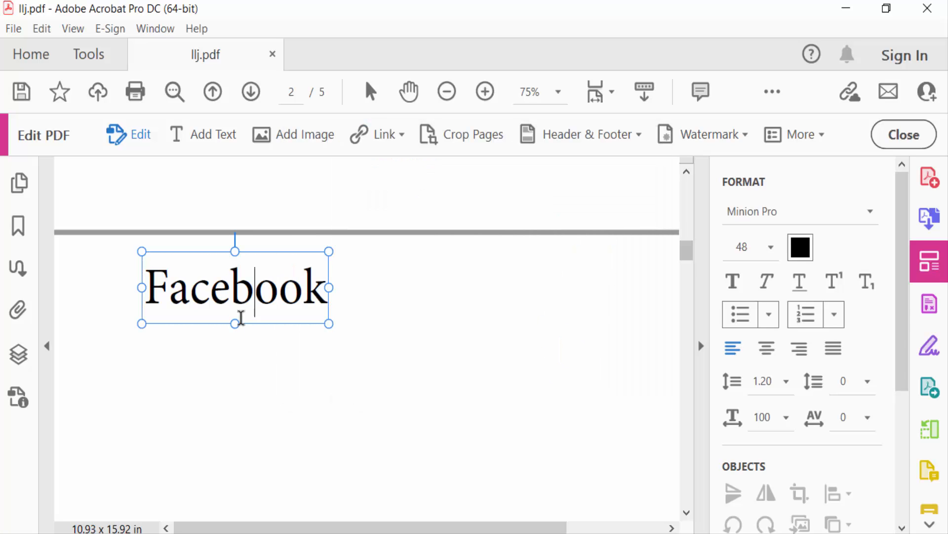
pyautogui.click(242, 369)
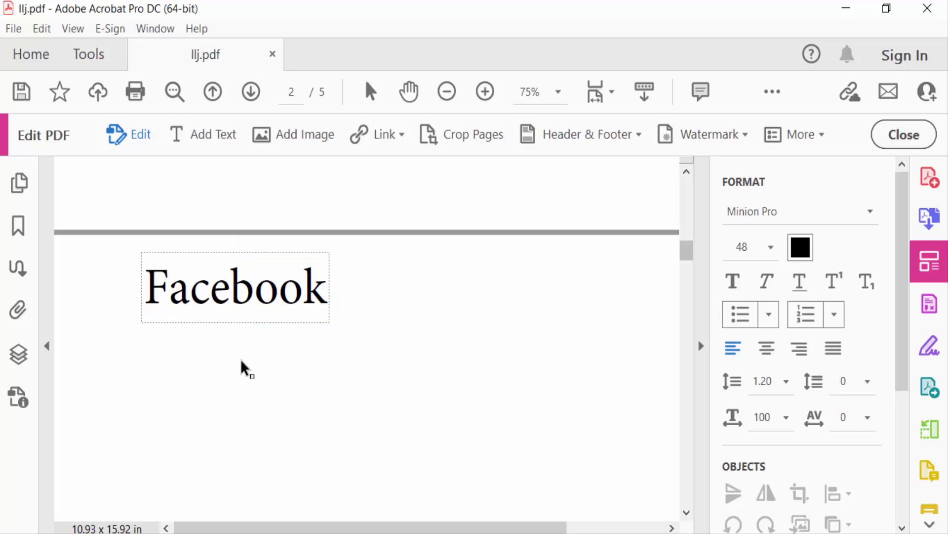
pyautogui.click(235, 286)
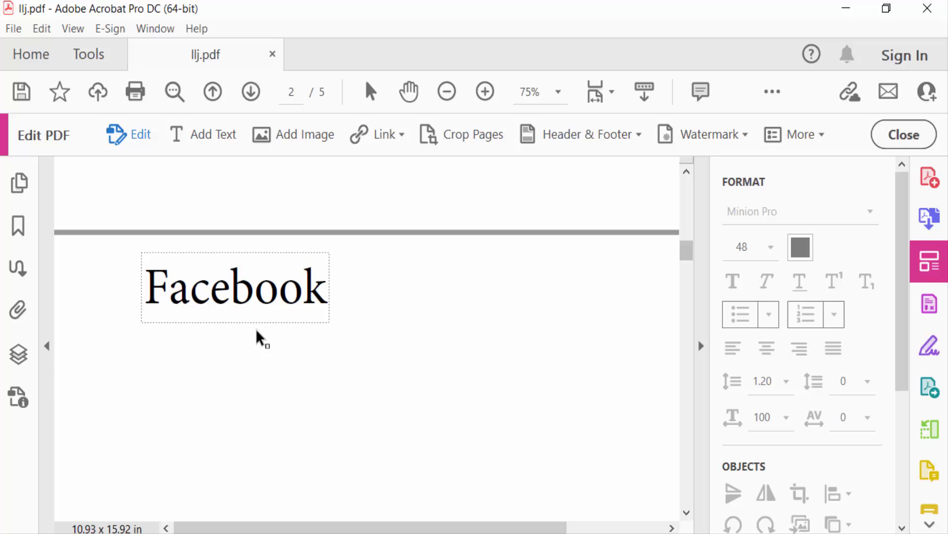
pyautogui.scroll(-3)
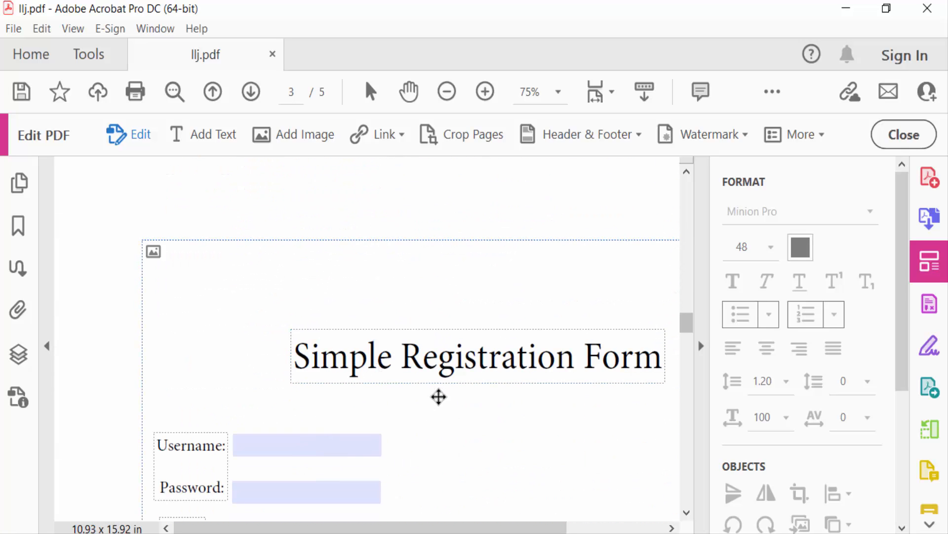
pyautogui.click(477, 356)
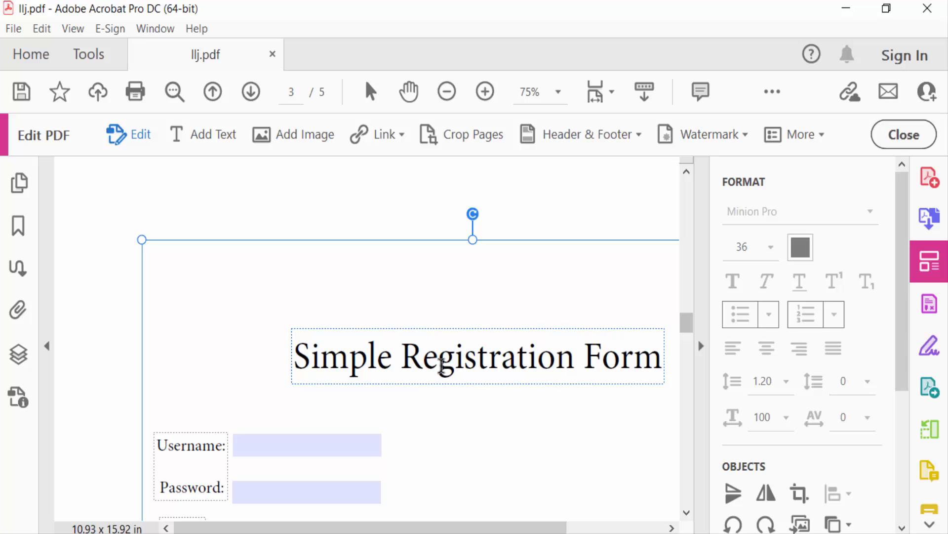